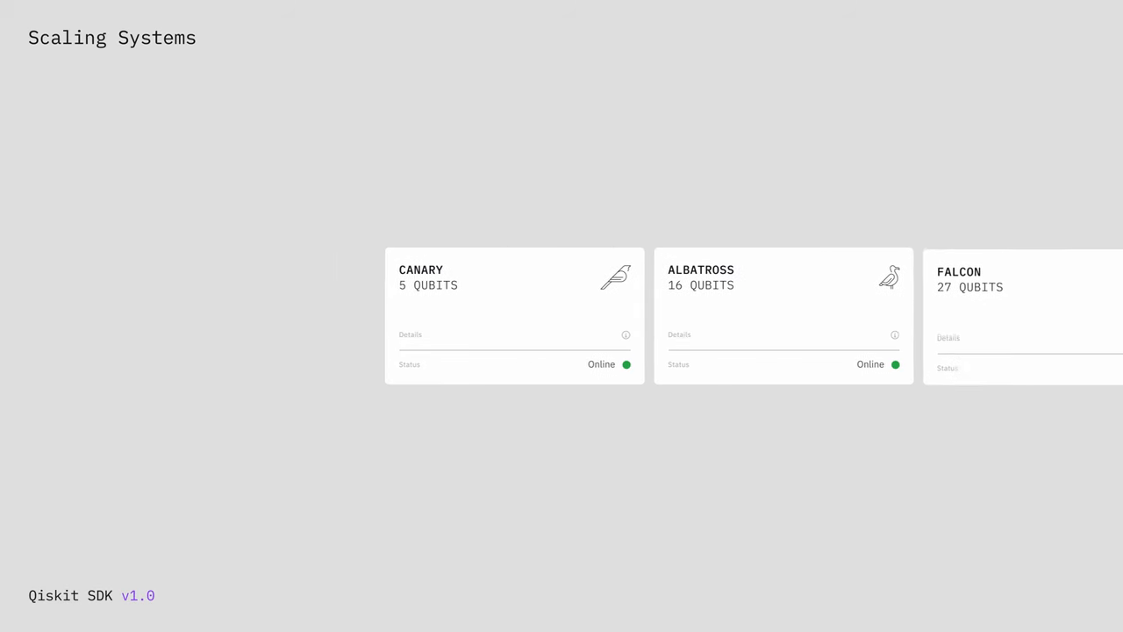
{"action": "scroll", "scroll_direction": "left", "scroll_amount": 3}
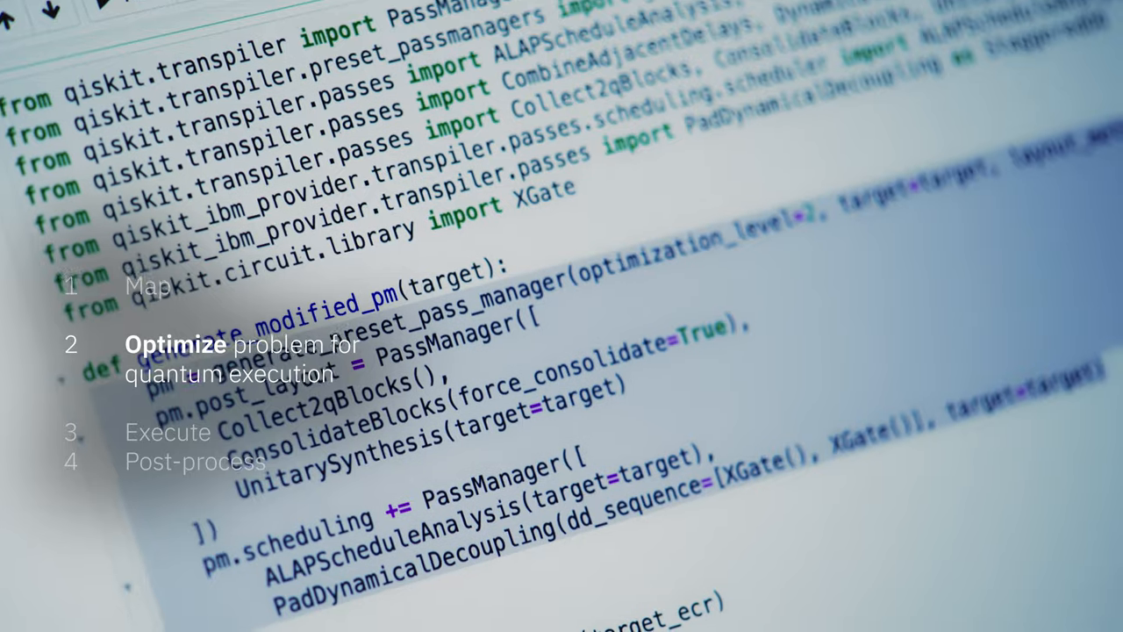
{"action": "scroll", "scroll_direction": "down", "scroll_amount": 3}
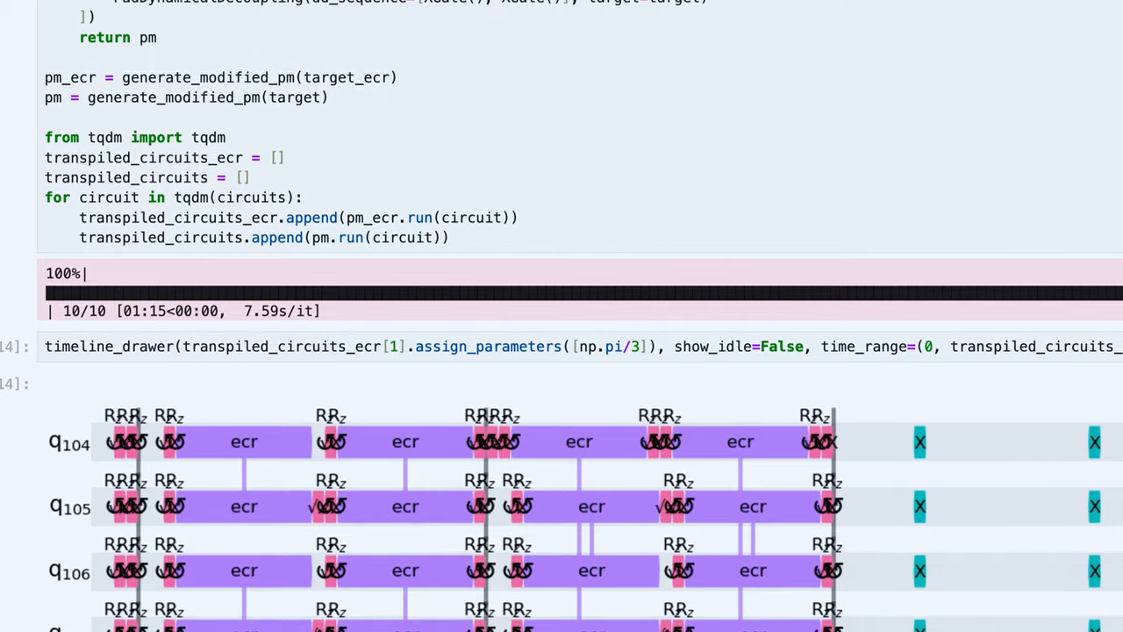
{"action": "scroll", "scroll_direction": "down", "scroll_amount": 3}
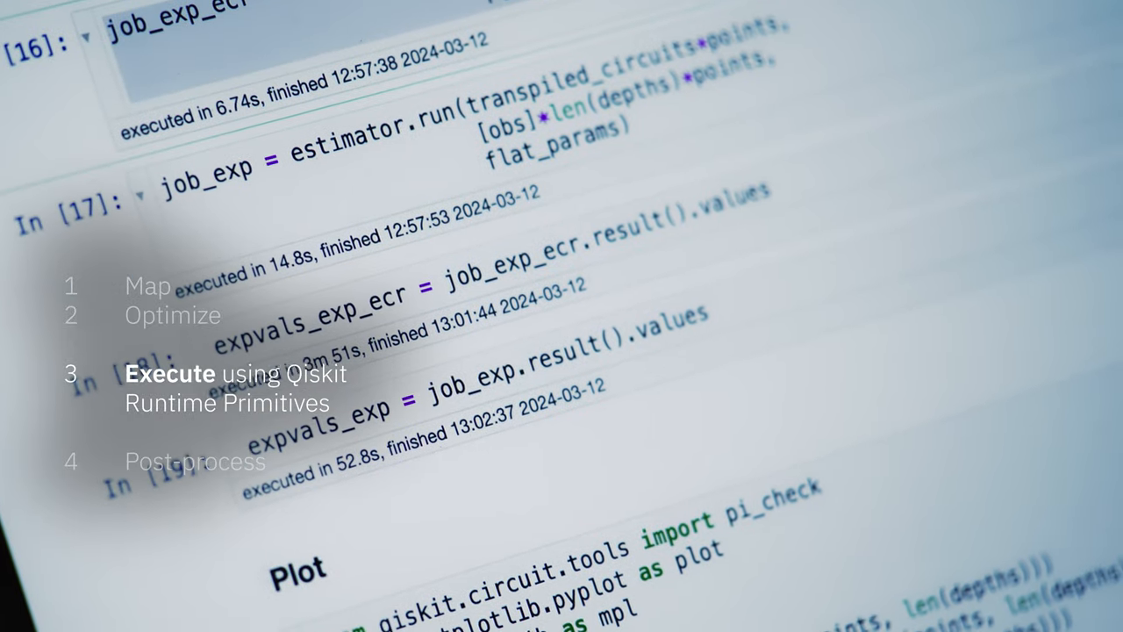
{"action": "scroll", "scroll_direction": "down", "scroll_amount": 3}
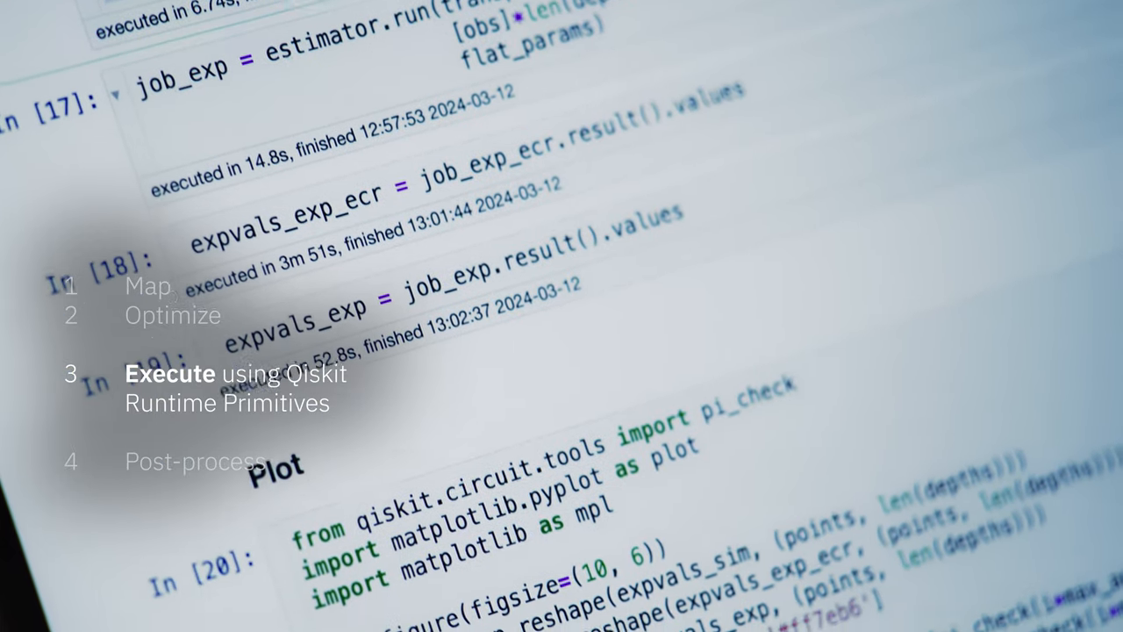